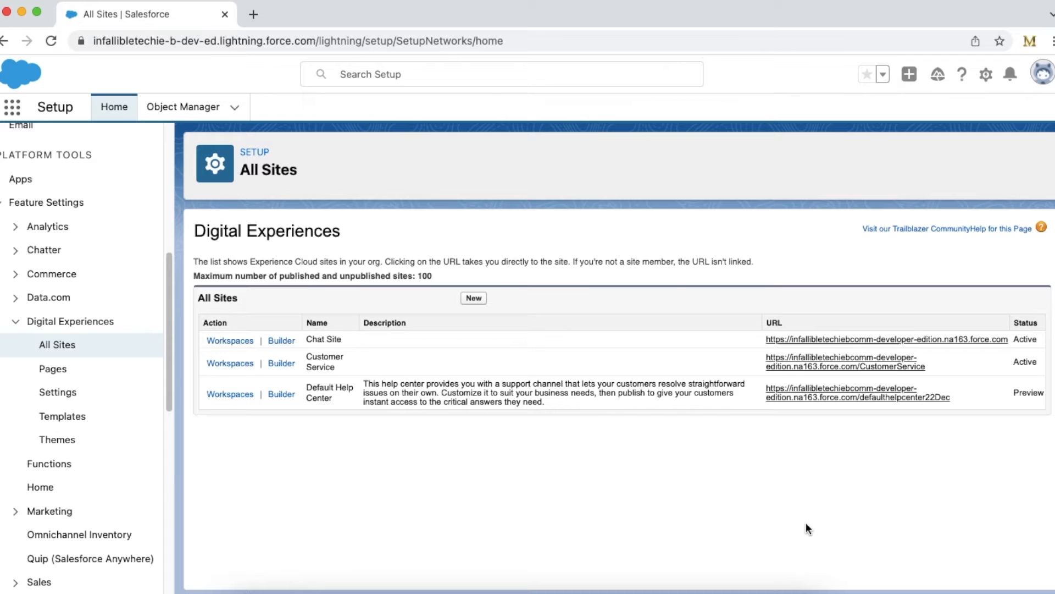
pyautogui.moveTo(779, 498)
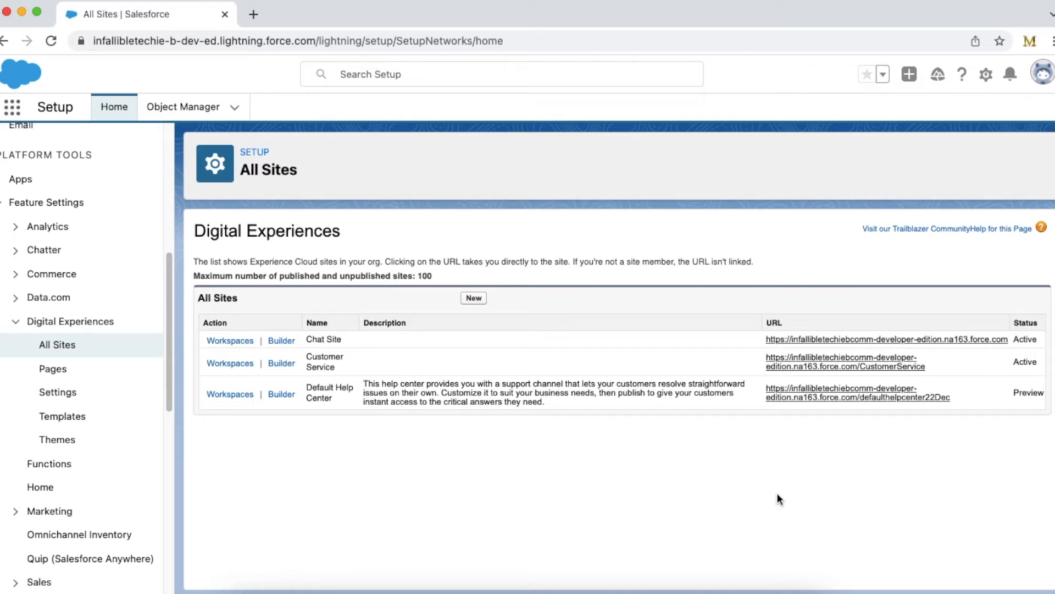
pyautogui.moveTo(563, 460)
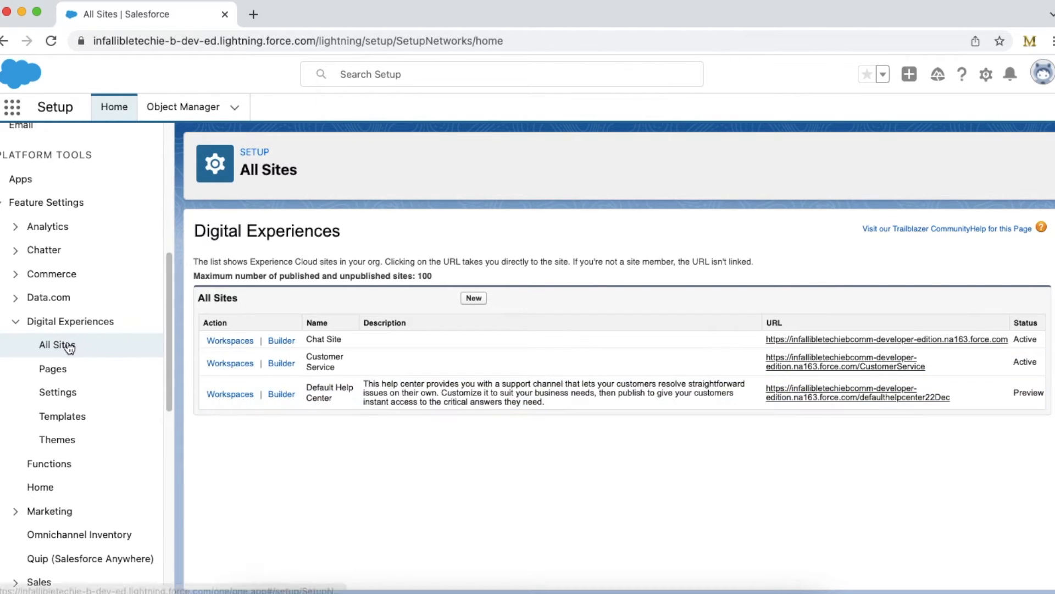
pyautogui.moveTo(236, 443)
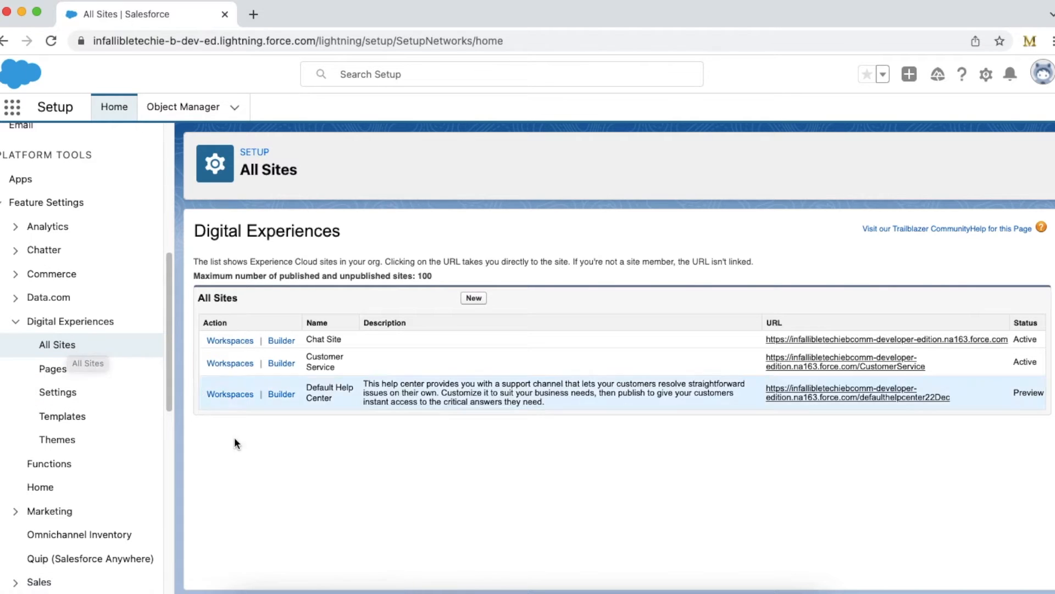
pyautogui.moveTo(230, 362)
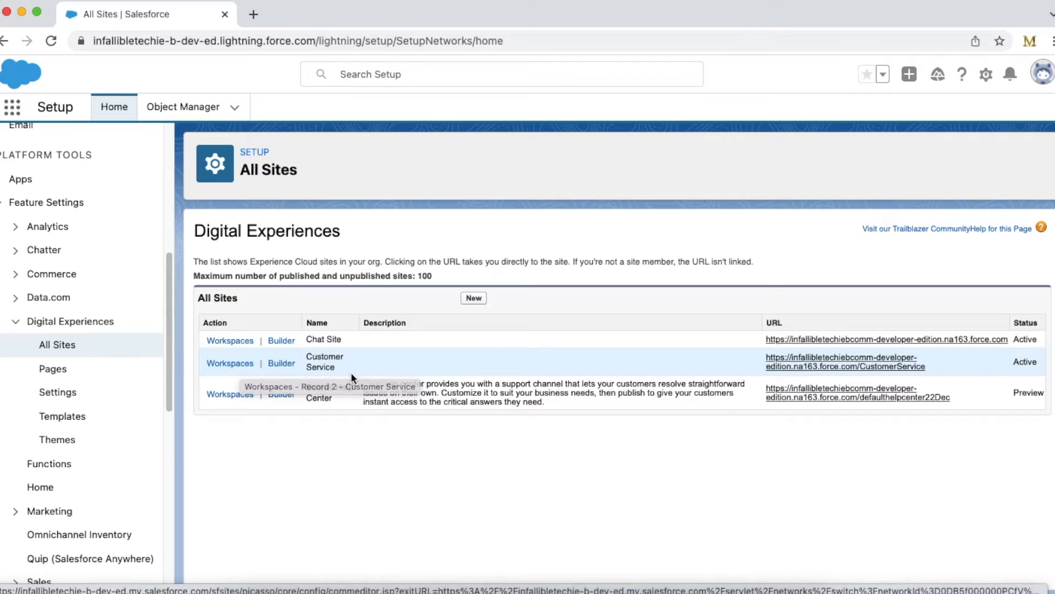
pyautogui.moveTo(318, 356)
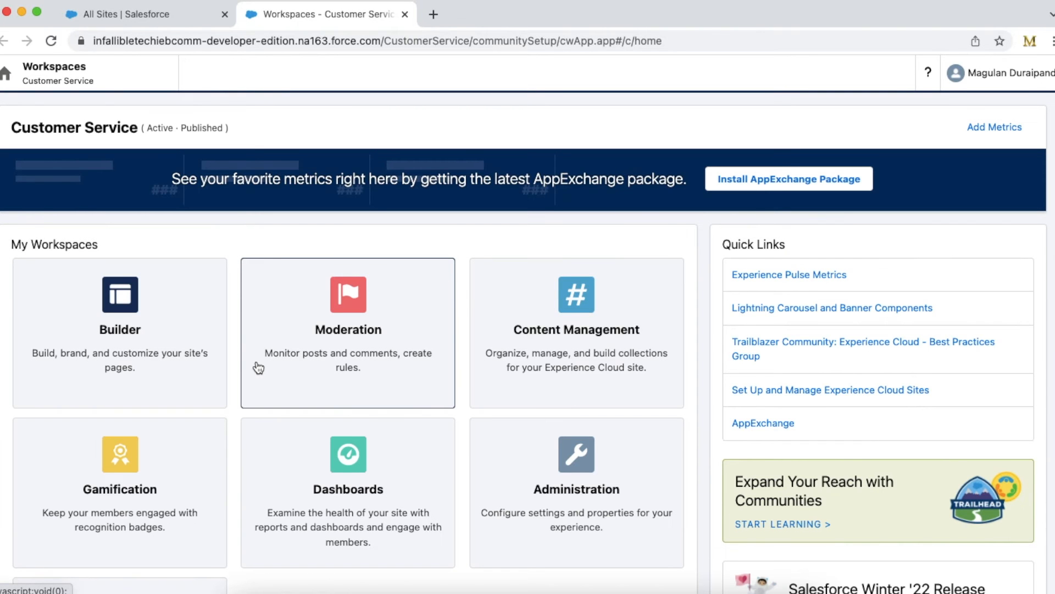
pyautogui.moveTo(618, 195)
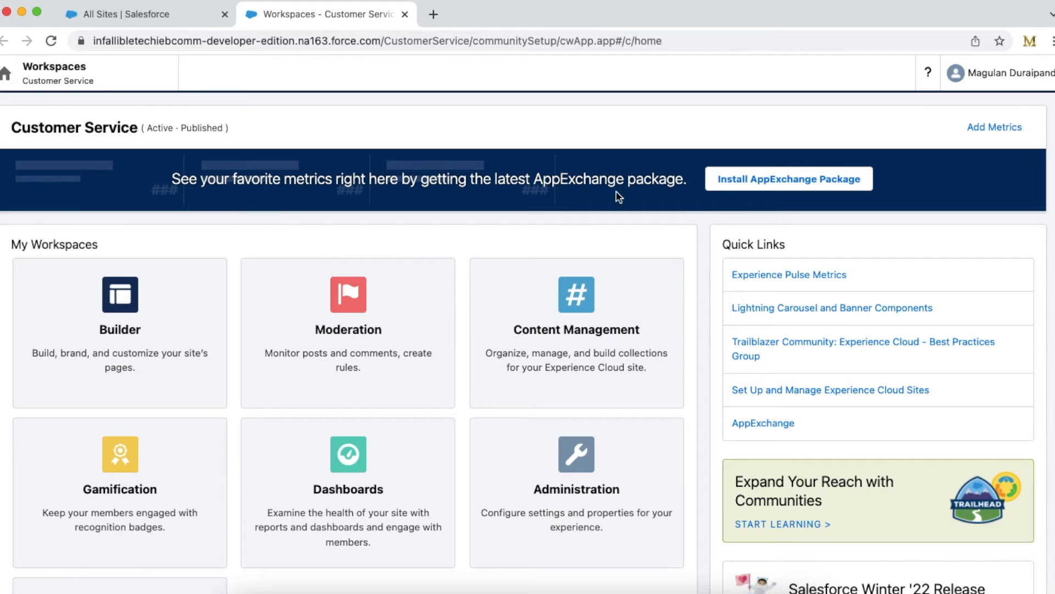
pyautogui.moveTo(575, 491)
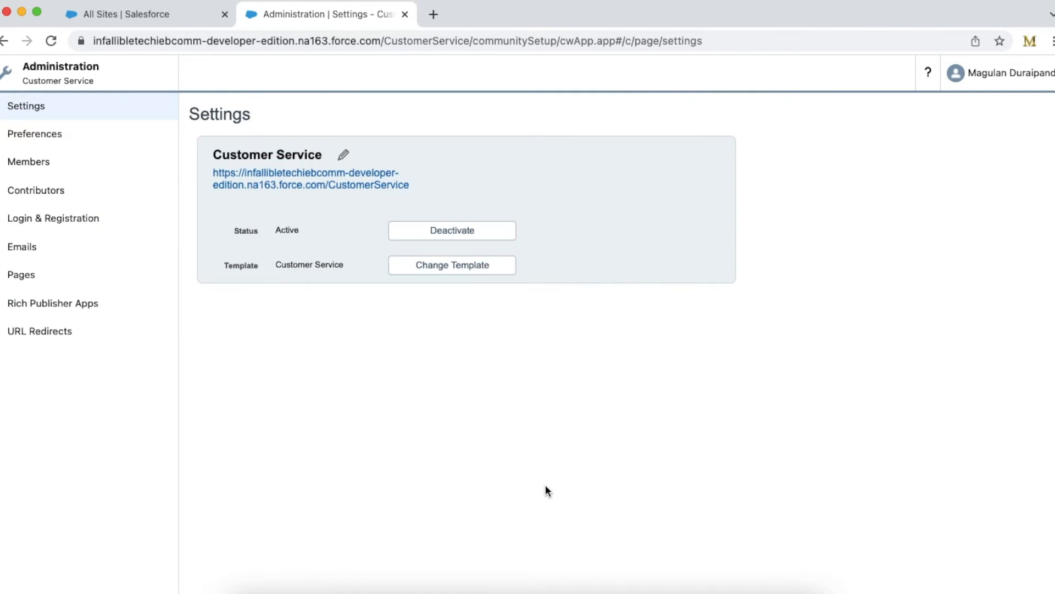
pyautogui.moveTo(507, 342)
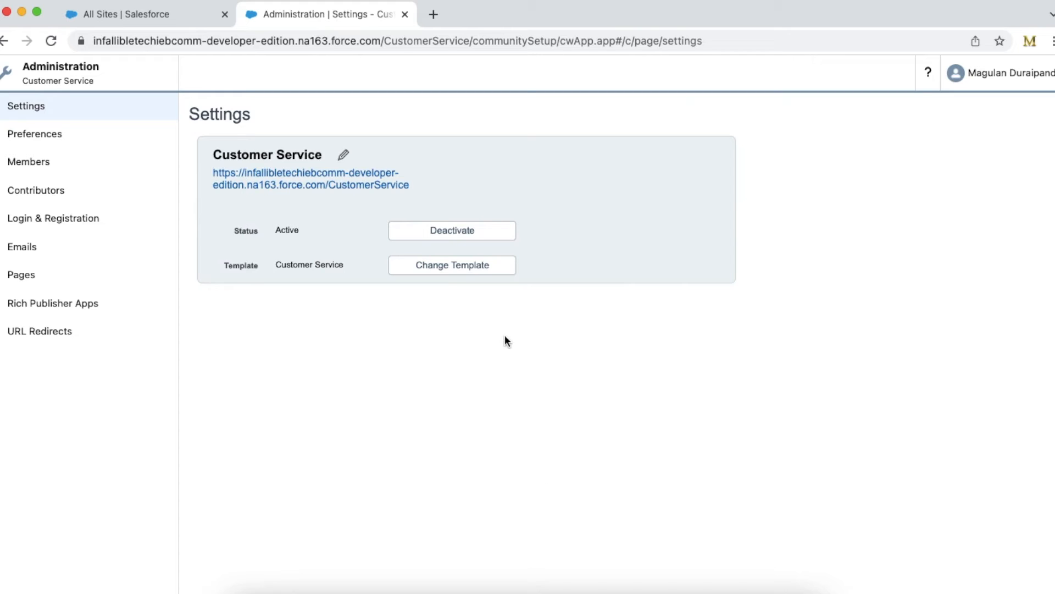
pyautogui.moveTo(35, 133)
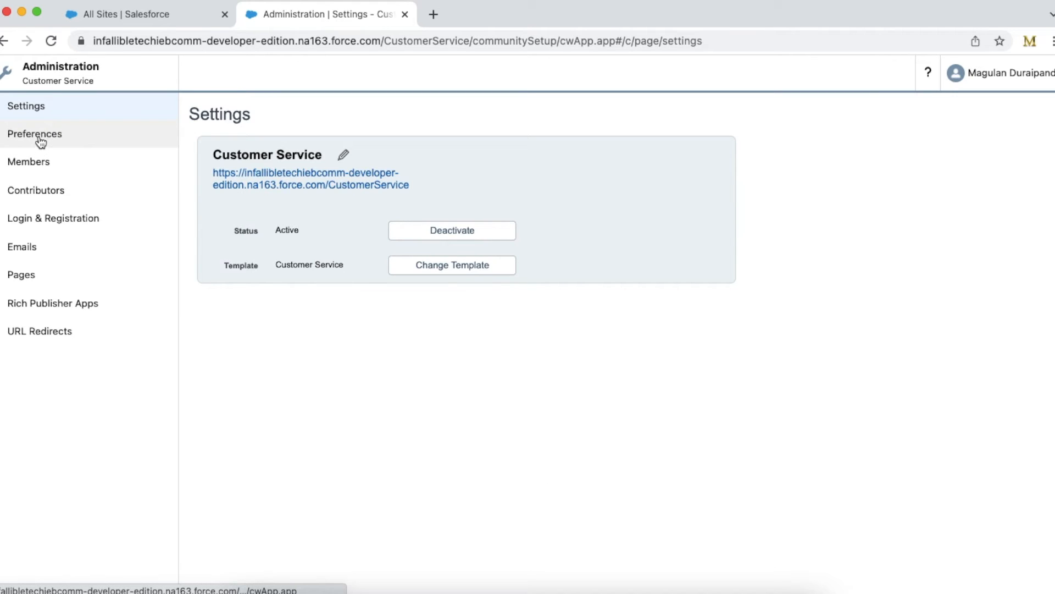
# Open the Customer Service site's Preferences and scroll to Record Ownership showing Integration User.
pyautogui.click(34, 133)
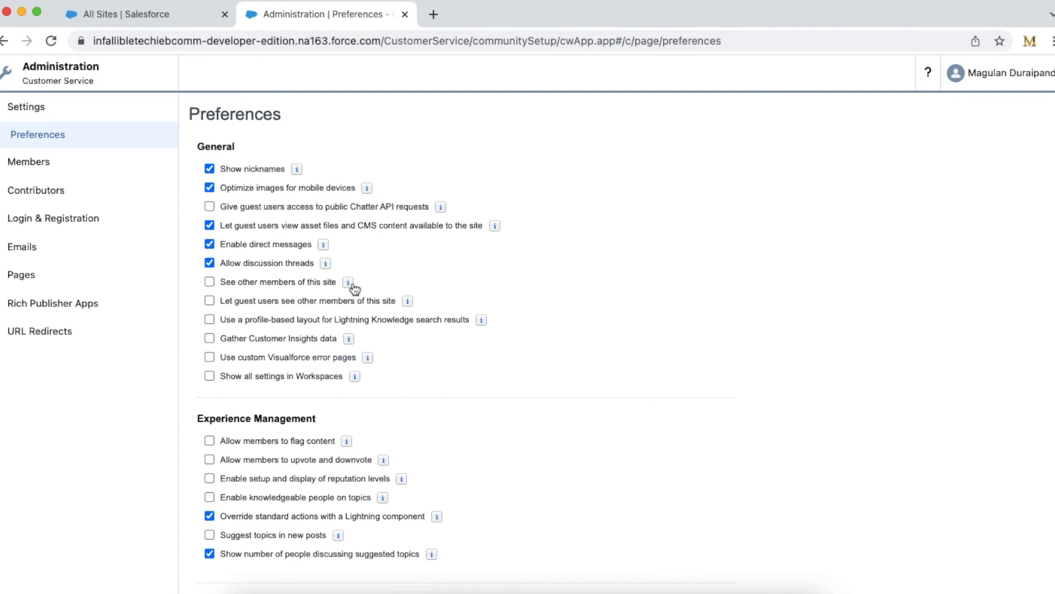
pyautogui.scroll(-3)
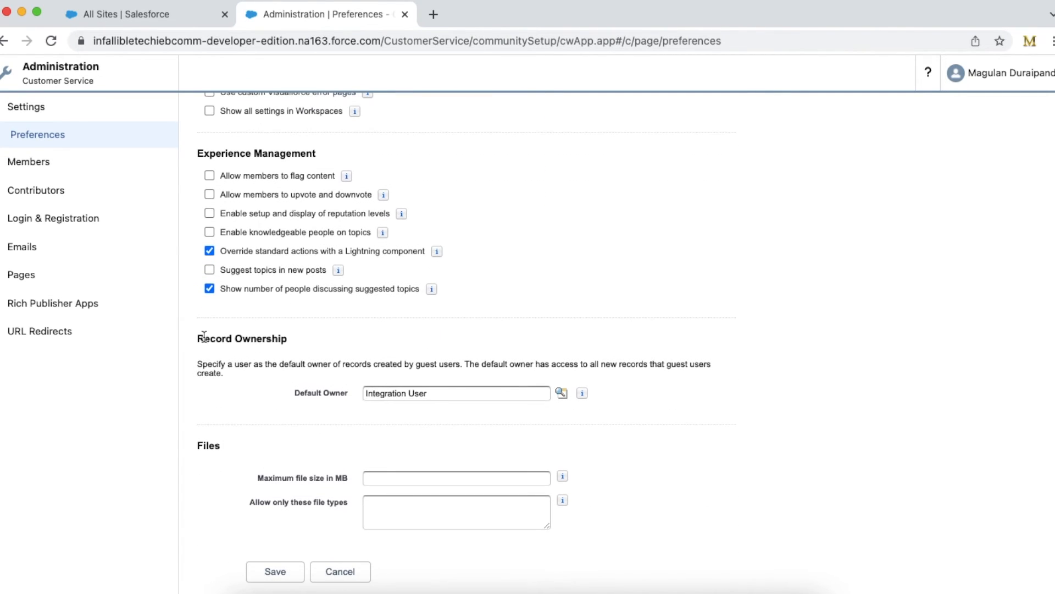
pyautogui.moveTo(296, 347)
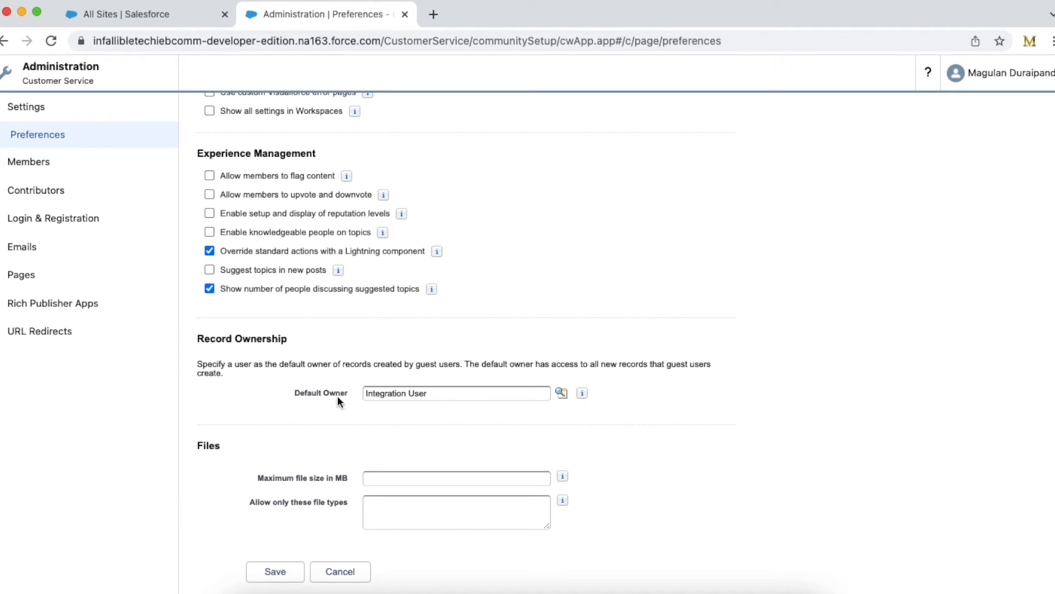
pyautogui.moveTo(329, 393)
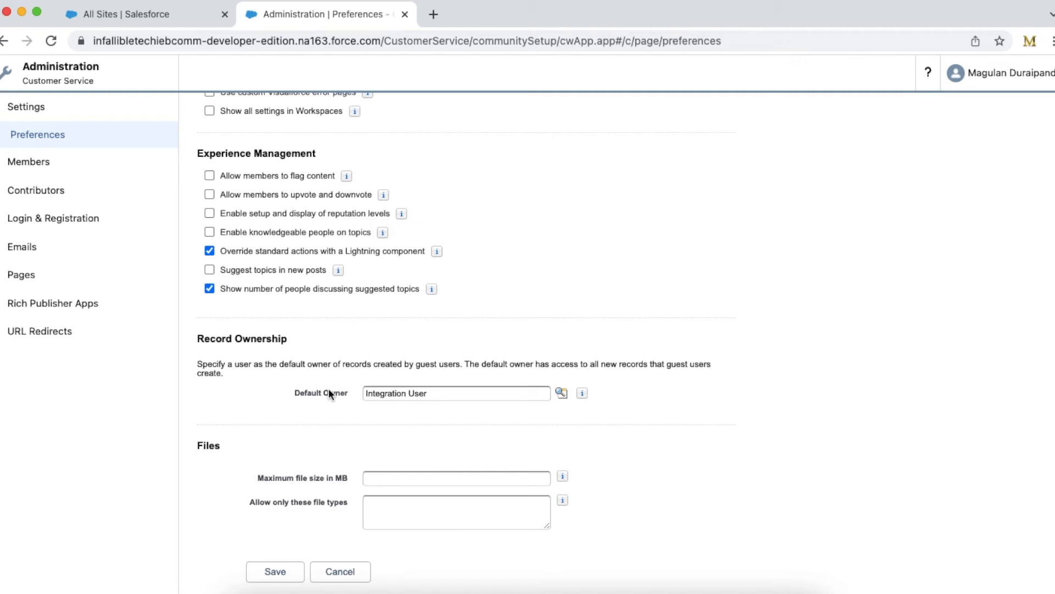
pyautogui.moveTo(428, 407)
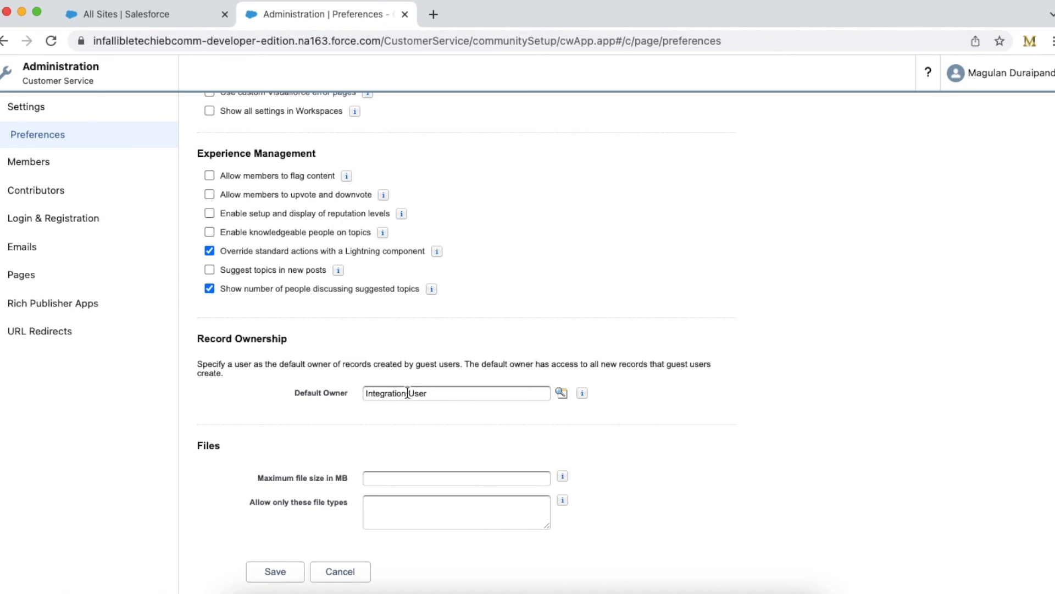
pyautogui.moveTo(449, 399)
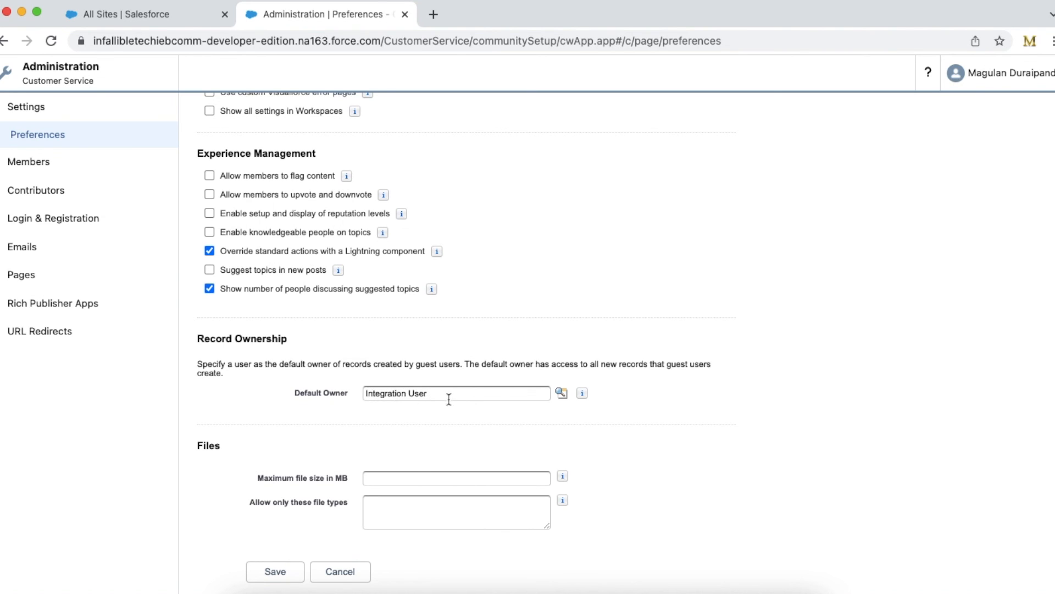